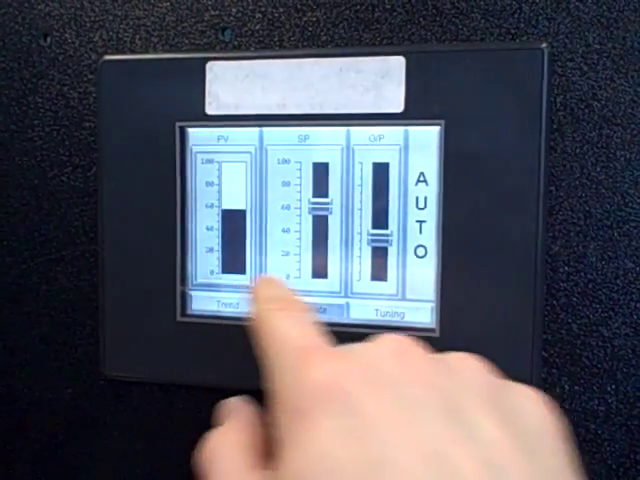
Show the oven temperature loop's trend chart, then return to the faceplate view.
{"action": "left_click", "coordinate": [304, 310]}
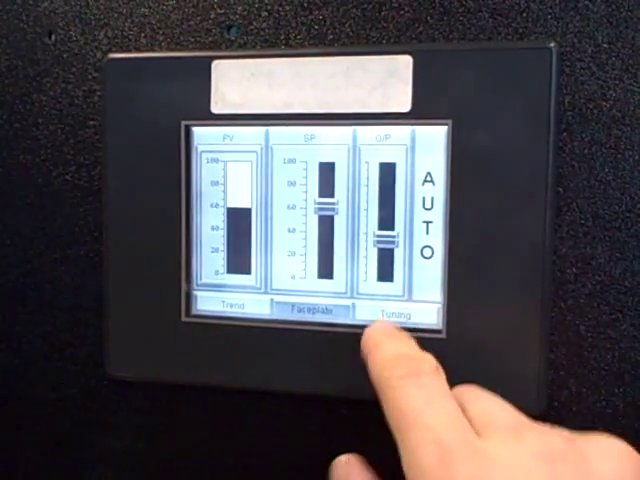
{"action": "left_click", "coordinate": [396, 316]}
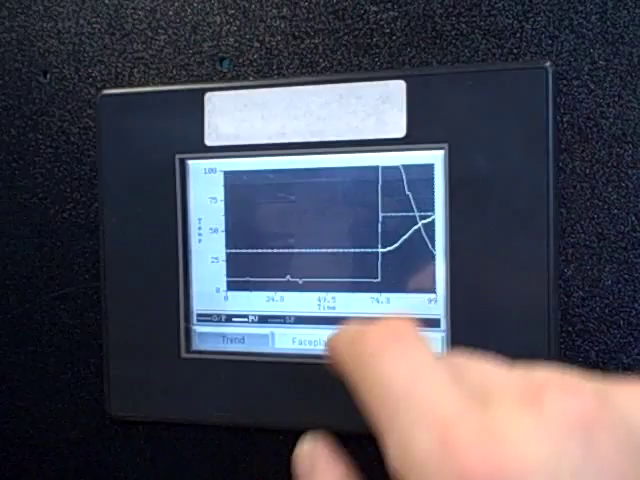
{"action": "left_click", "coordinate": [310, 344]}
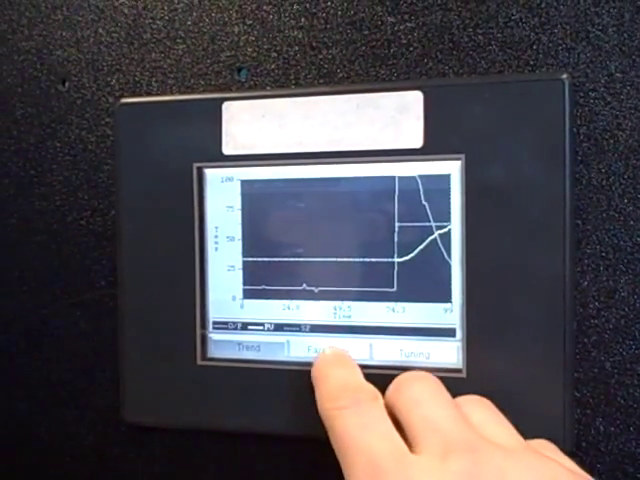
Display the tuning screen with gain 4.5, integral 350.0 and derivative 0.10.
{"action": "left_click", "coordinate": [328, 352]}
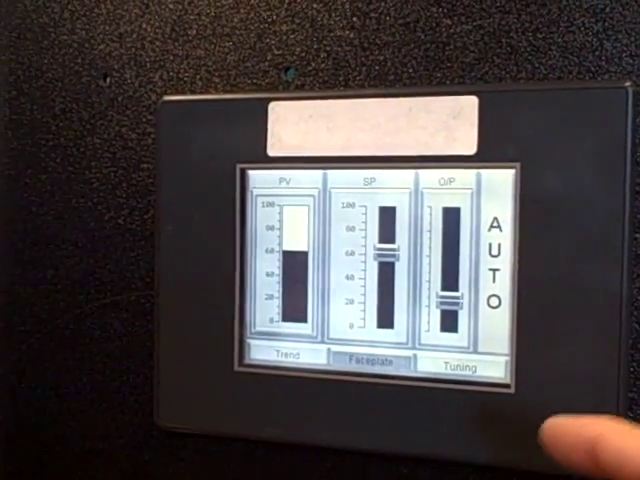
{"action": "left_click", "coordinate": [496, 280]}
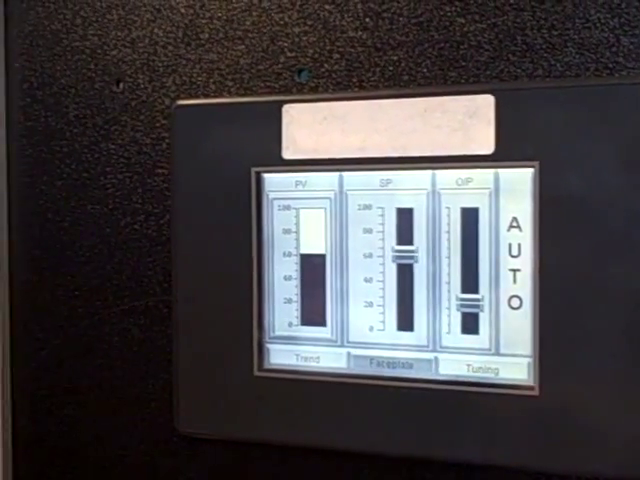
{"action": "left_click", "coordinate": [490, 364]}
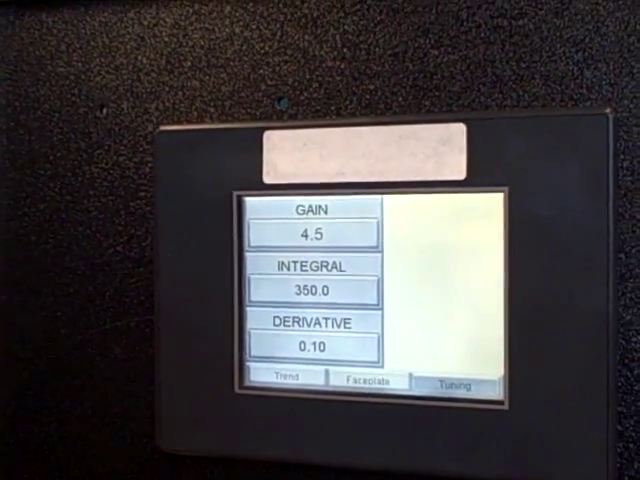